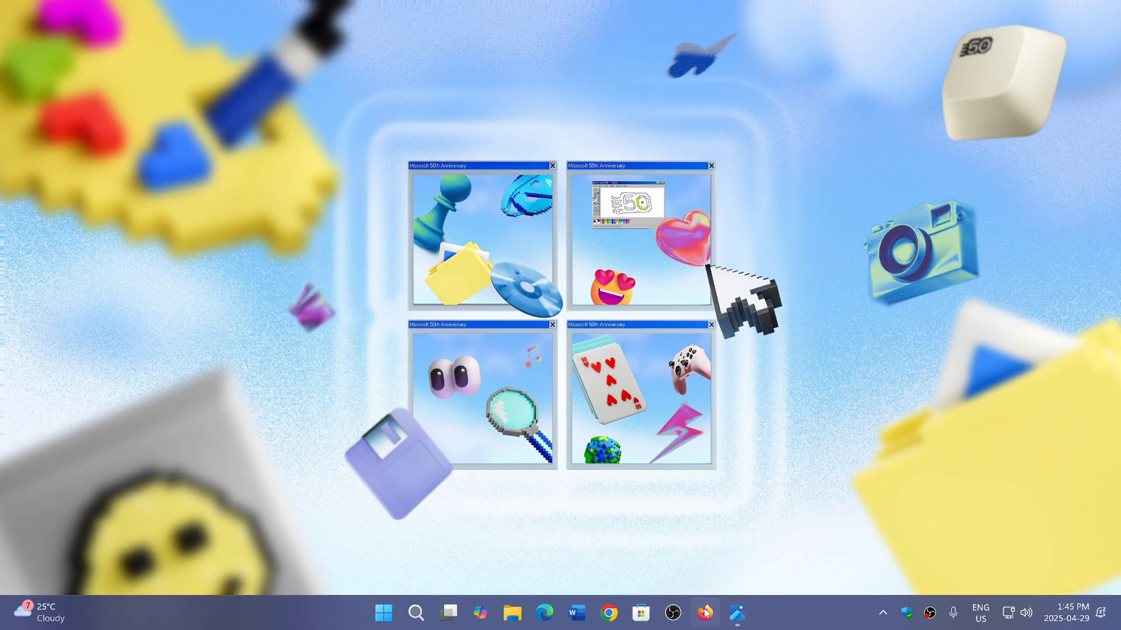
# Step: Confirm via About Firefox that the browser is version 138.0 and up to date, then dismiss it
pyautogui.click(704, 613)
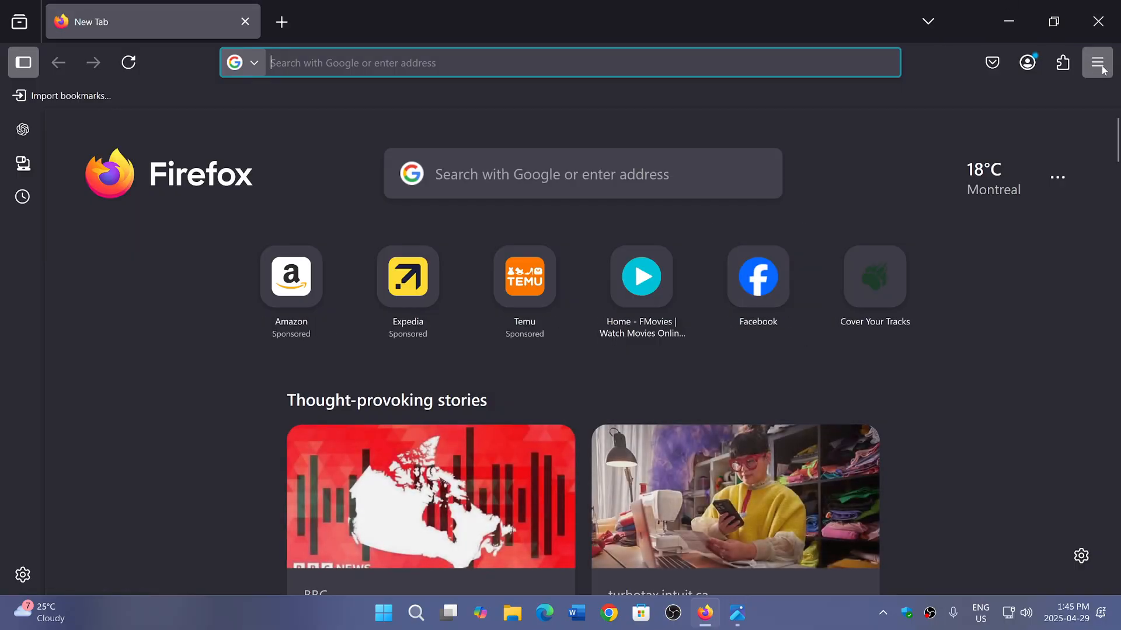
pyautogui.click(1097, 62)
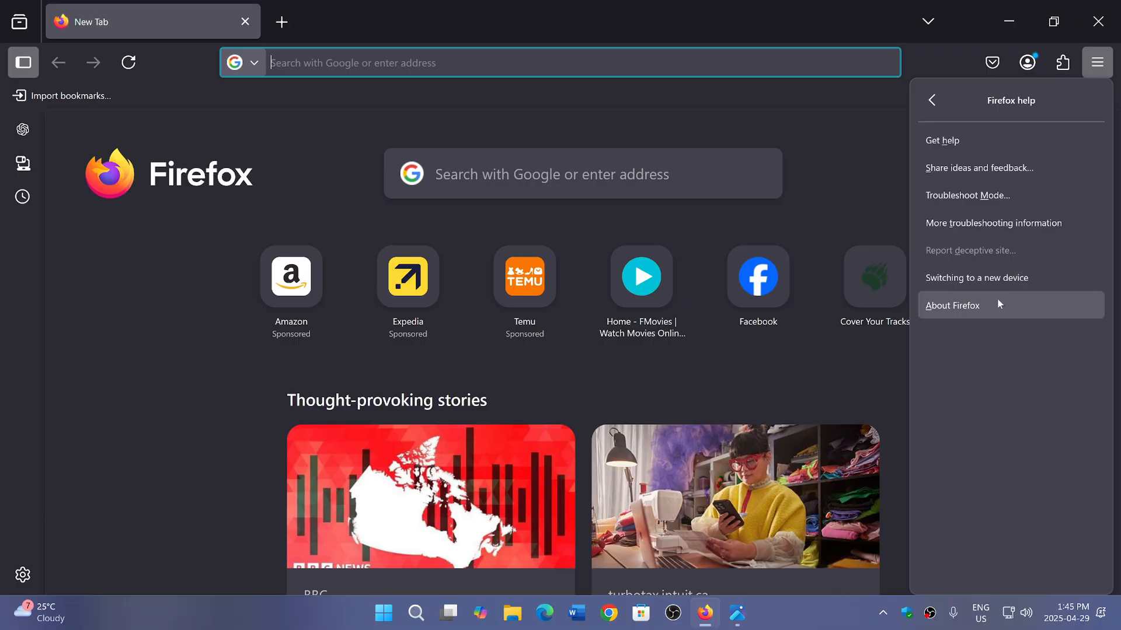
pyautogui.click(950, 305)
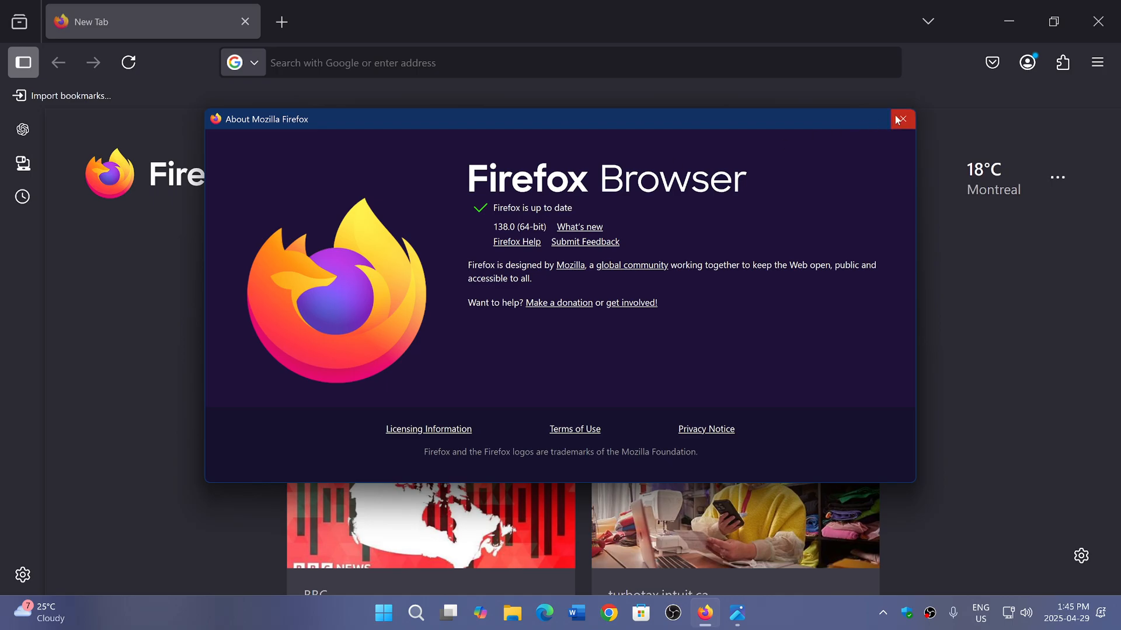
pyautogui.click(900, 119)
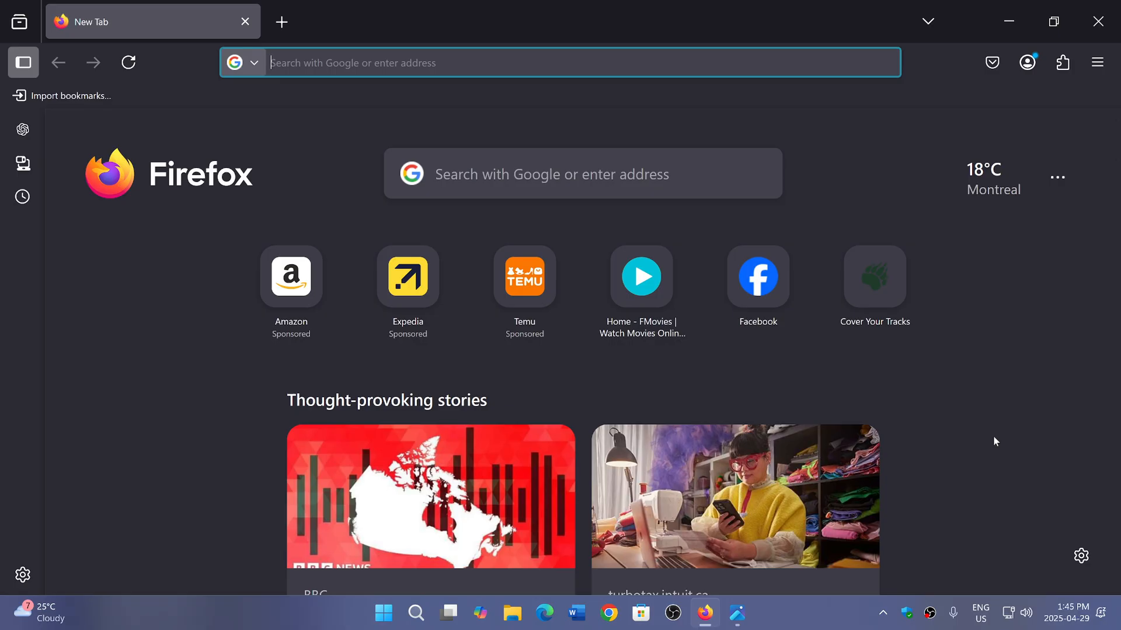
pyautogui.moveTo(966, 427)
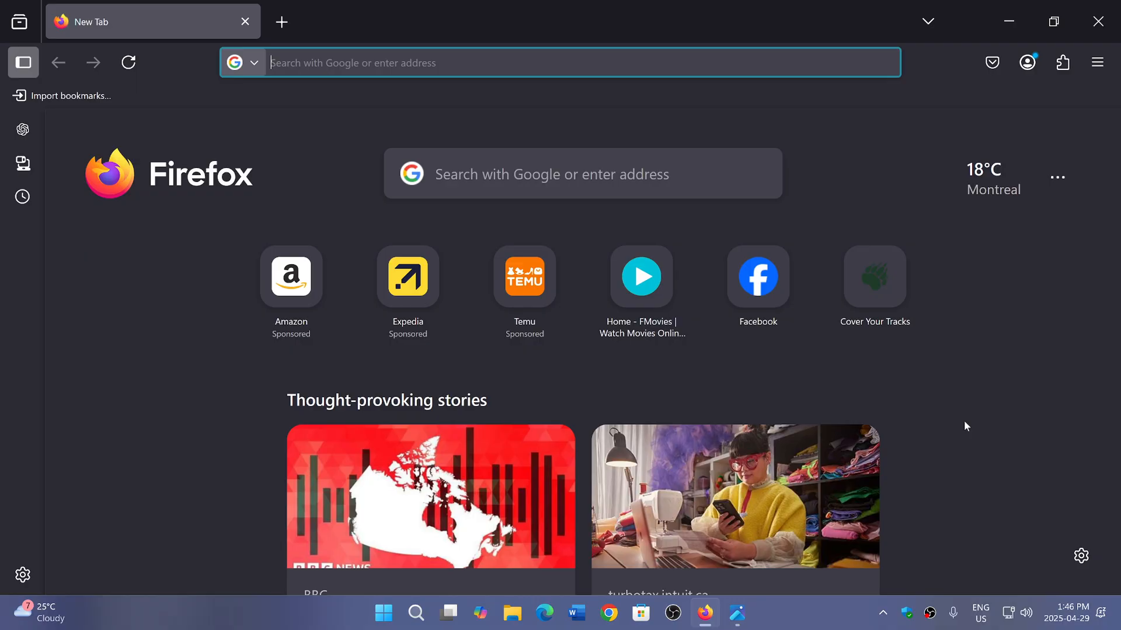
pyautogui.moveTo(1073, 99)
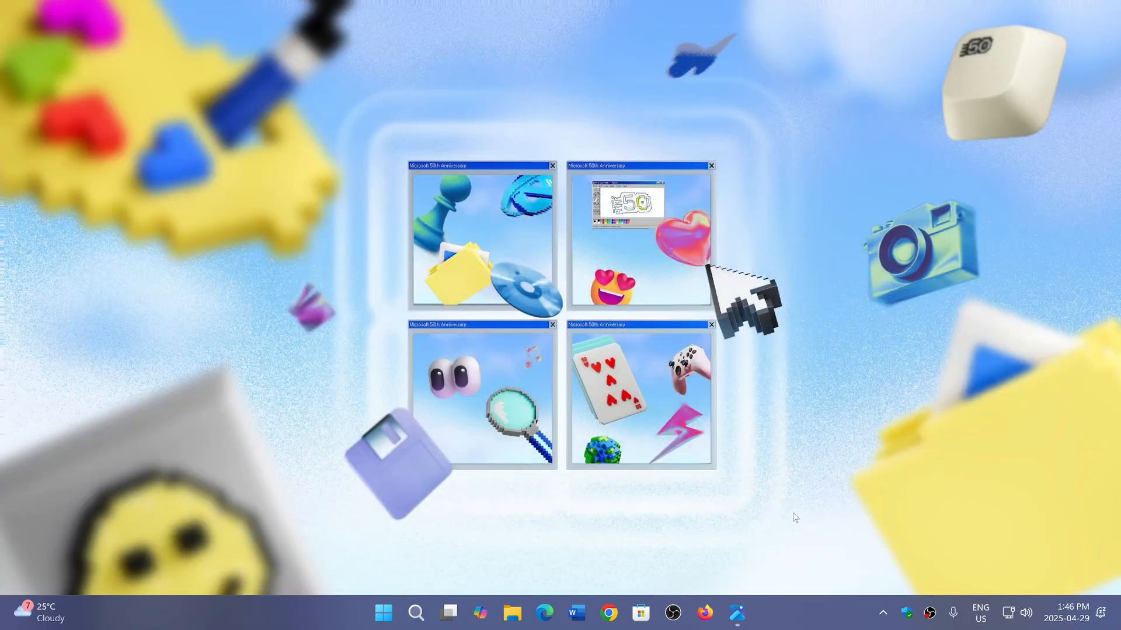
pyautogui.moveTo(705, 613)
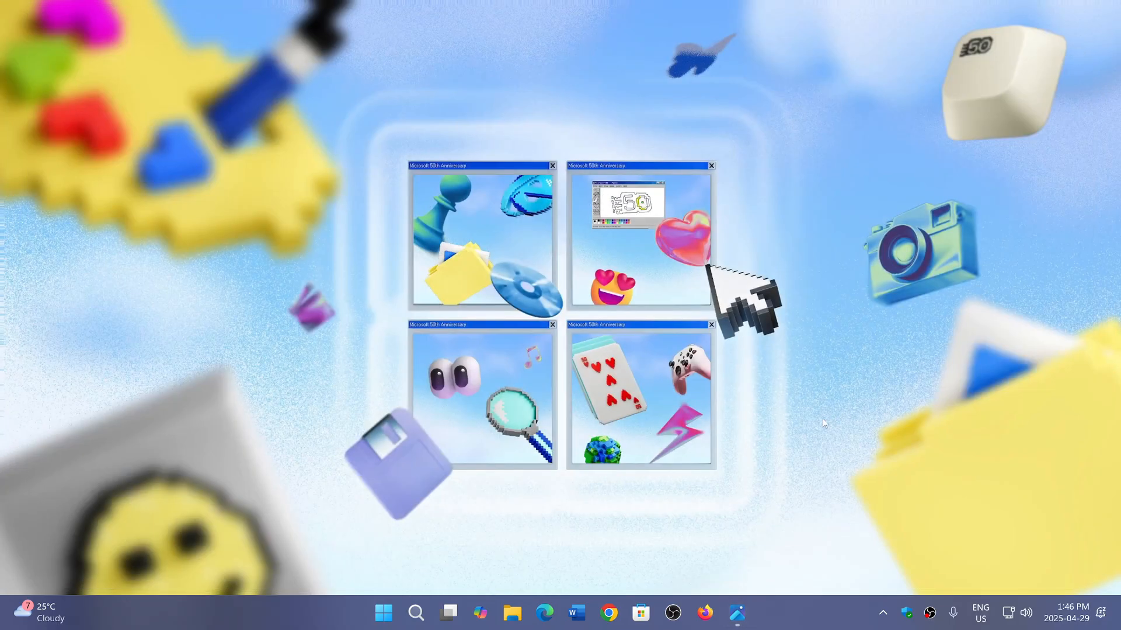
pyautogui.moveTo(736, 613)
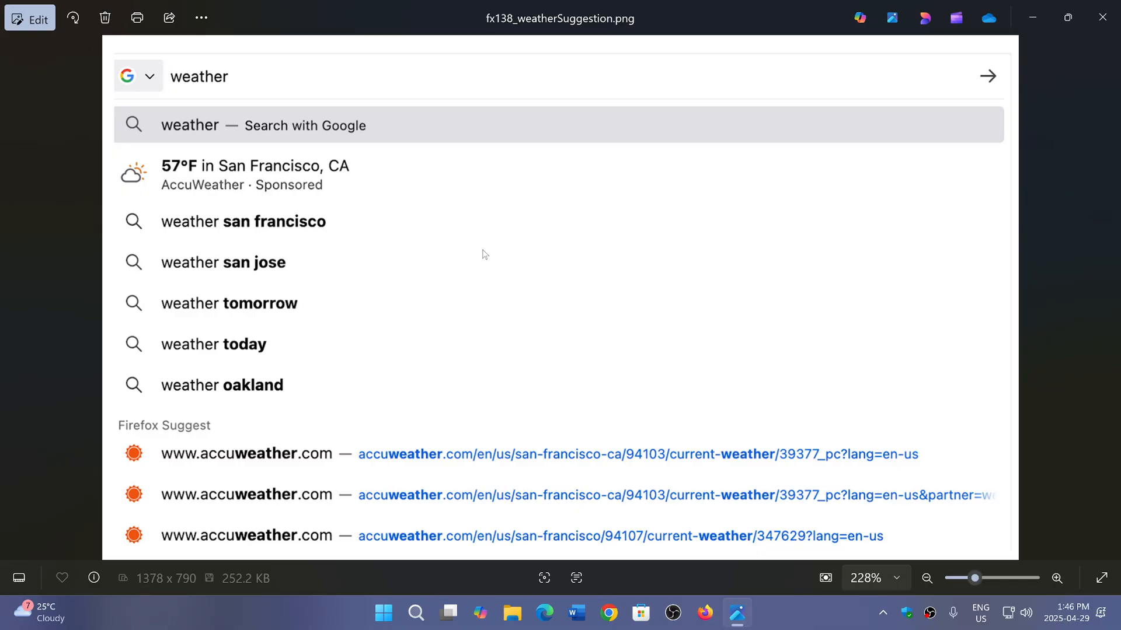
pyautogui.moveTo(443, 265)
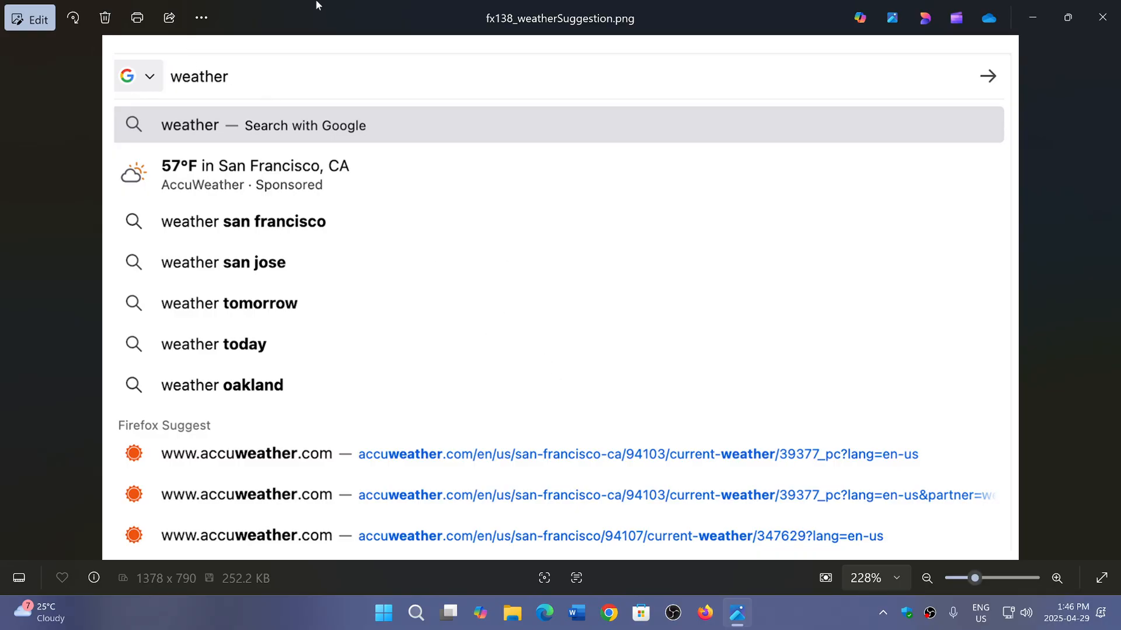
pyautogui.moveTo(596, 278)
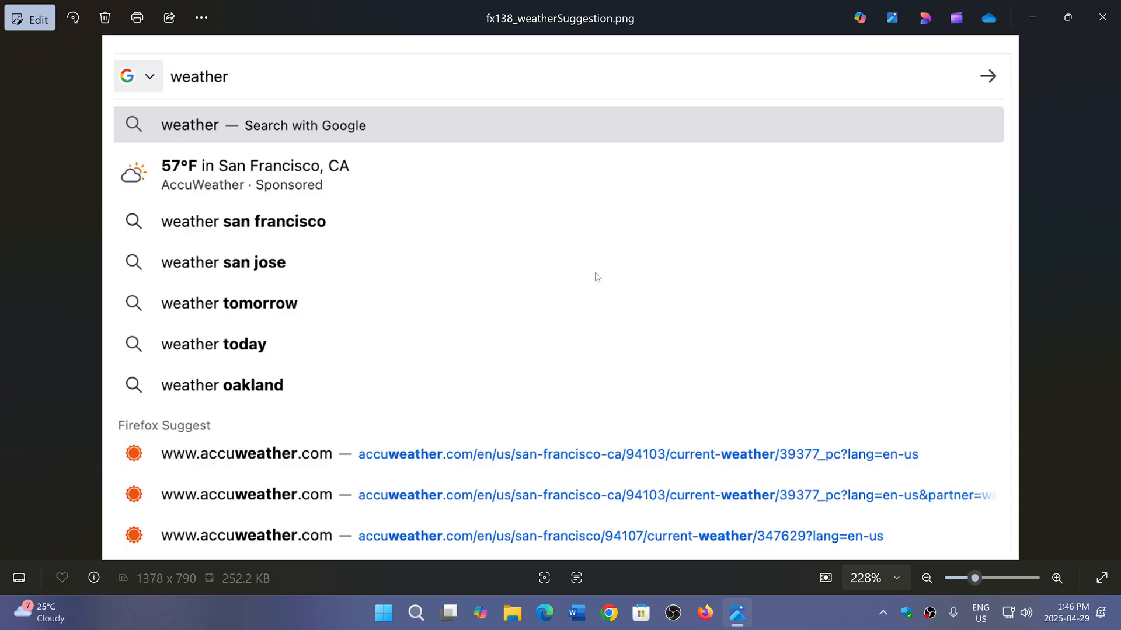
pyautogui.moveTo(461, 148)
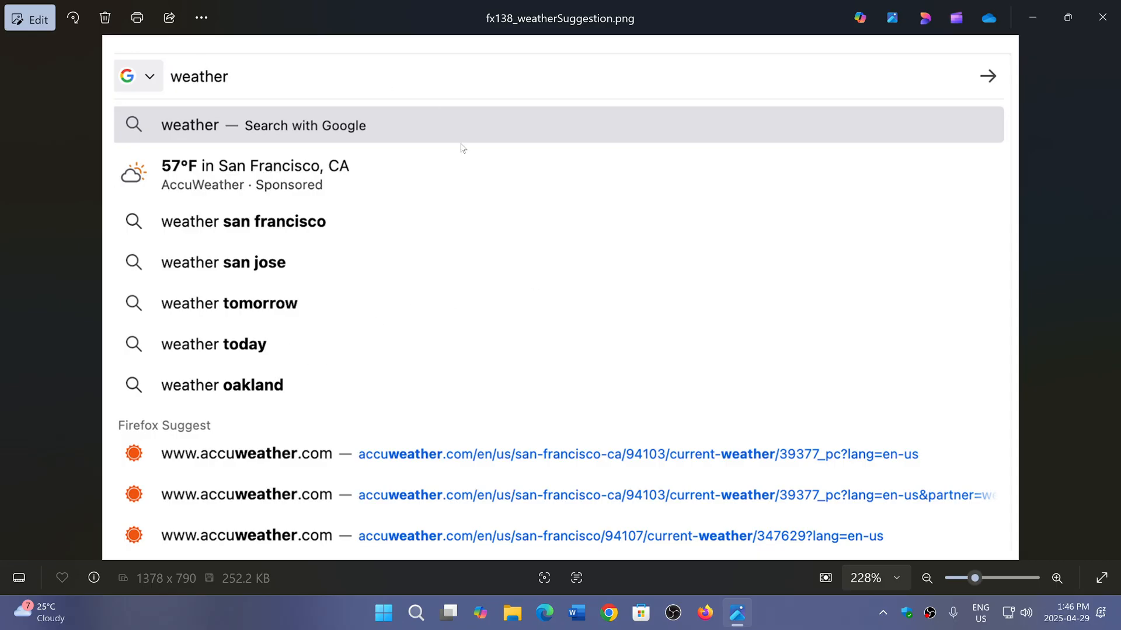
pyautogui.moveTo(1026, 312)
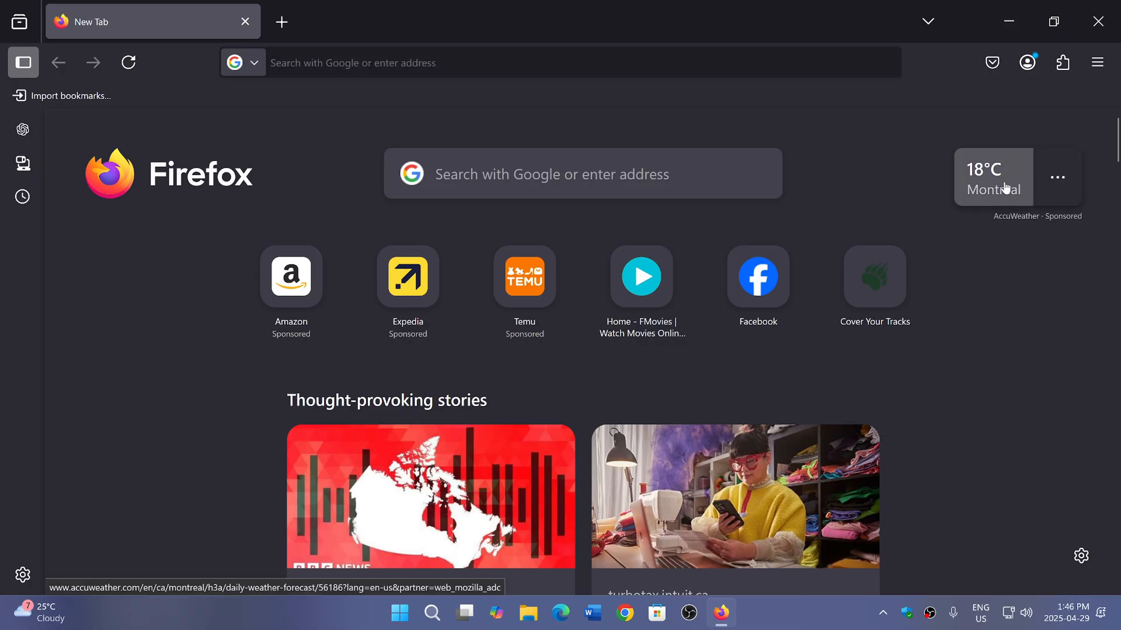
# Step: View AccuWeather's Montreal daily forecast from the 18°C new-tab weather widget and browse down it
pyautogui.click(992, 176)
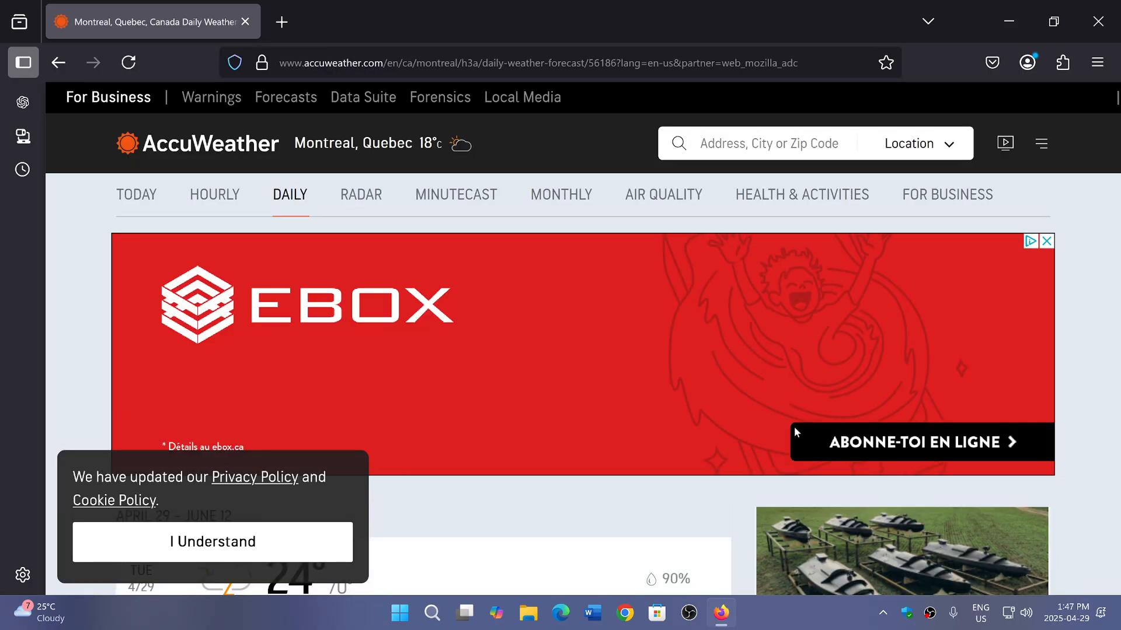
pyautogui.scroll(-3)
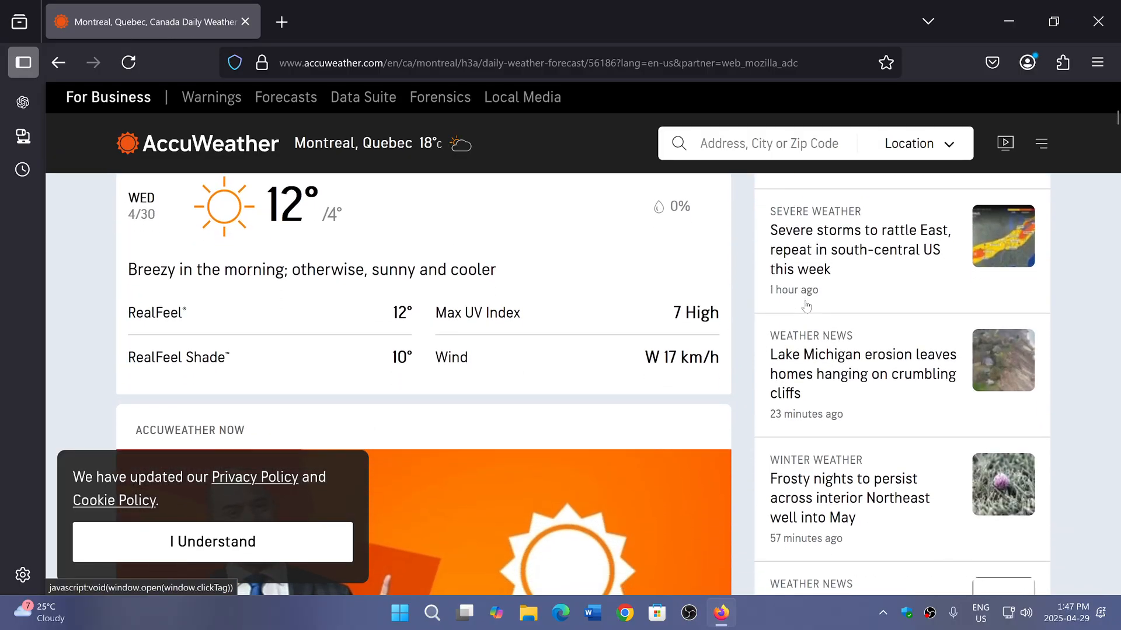
pyautogui.scroll(-3)
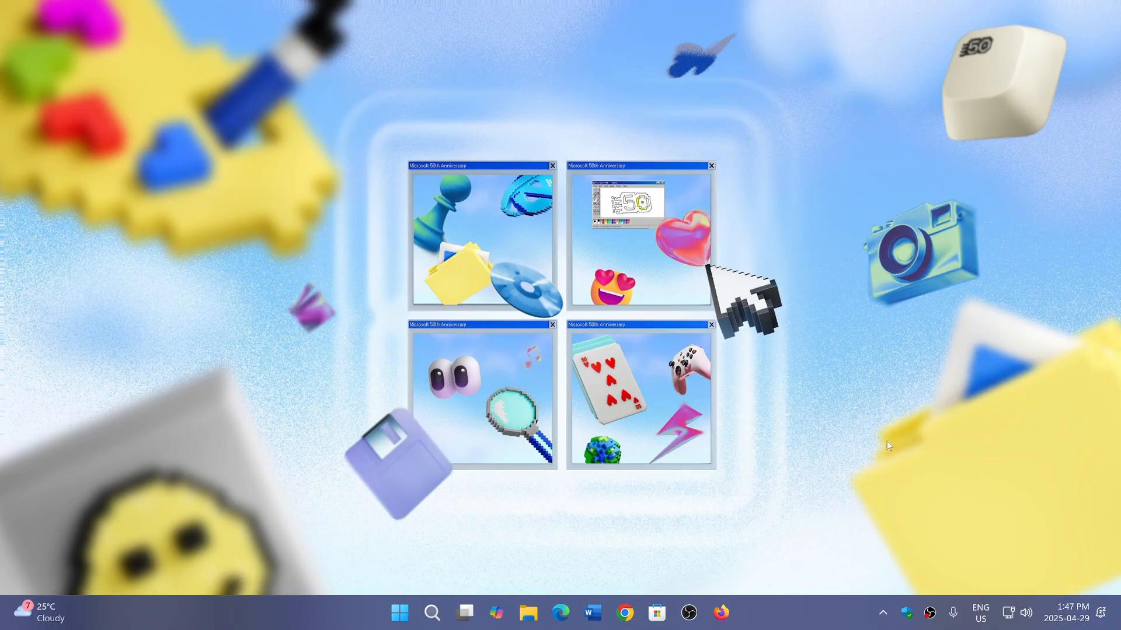
pyautogui.moveTo(878, 460)
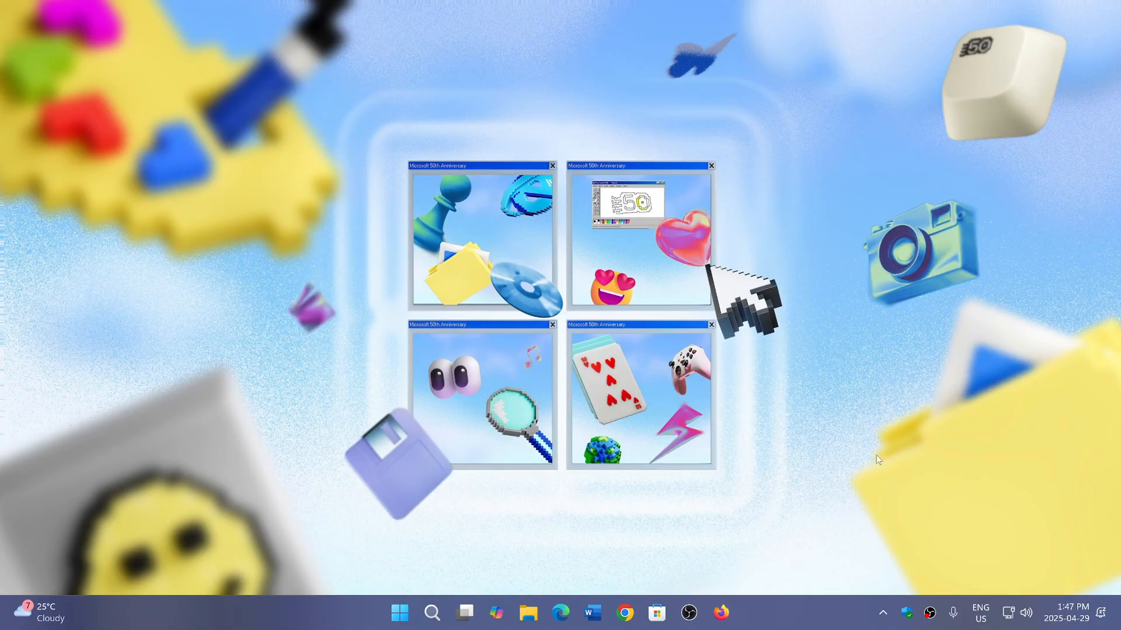
pyautogui.moveTo(878, 431)
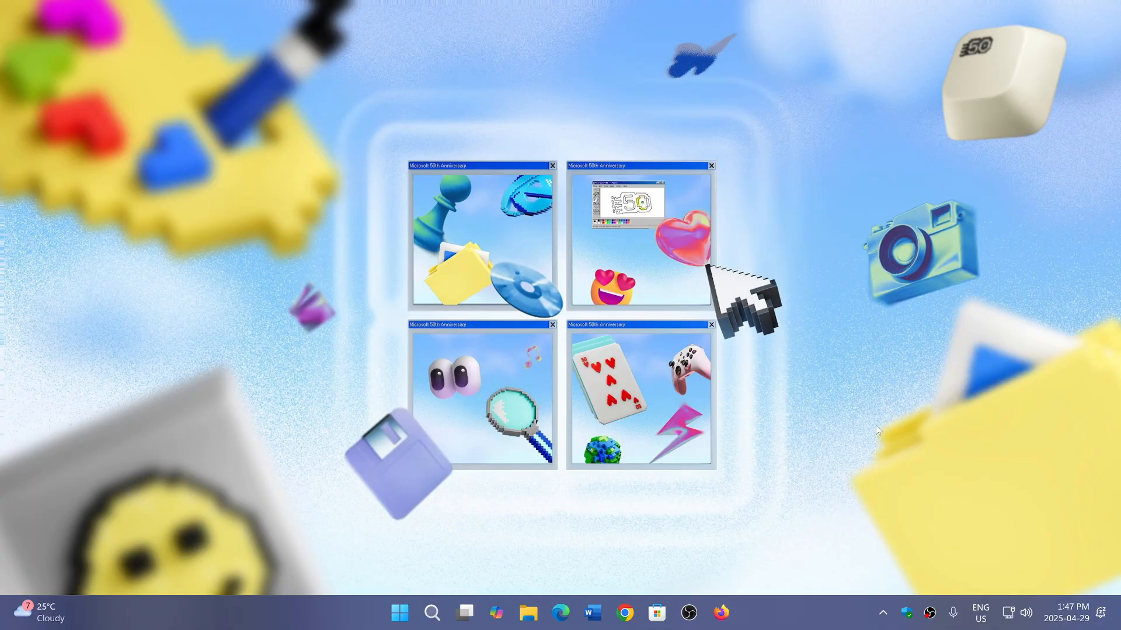
pyautogui.moveTo(834, 547)
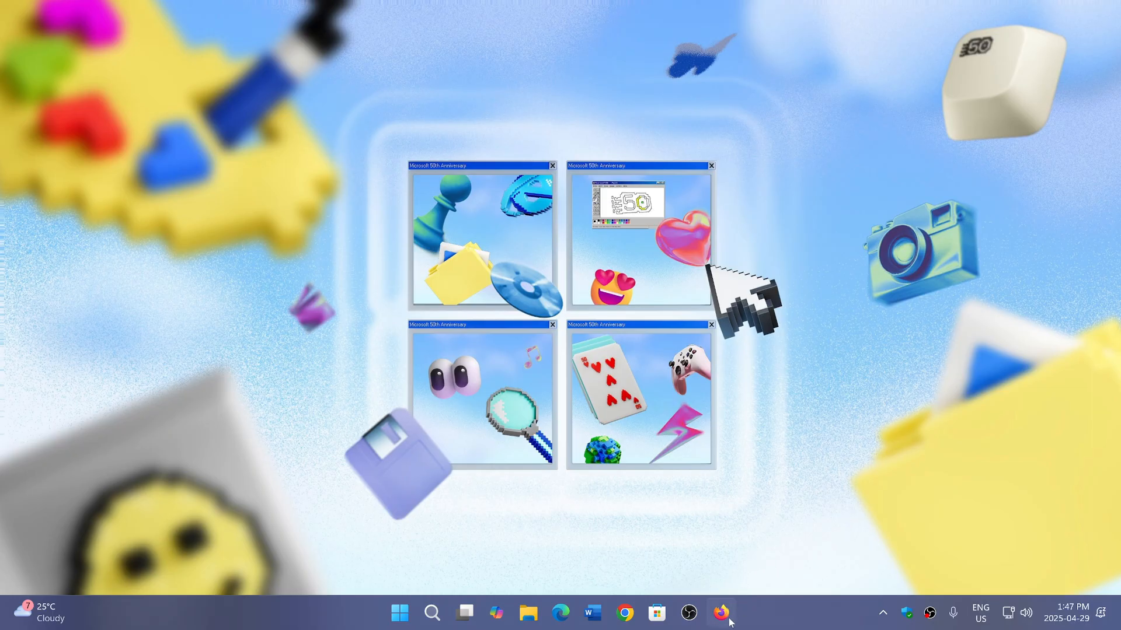
pyautogui.click(720, 613)
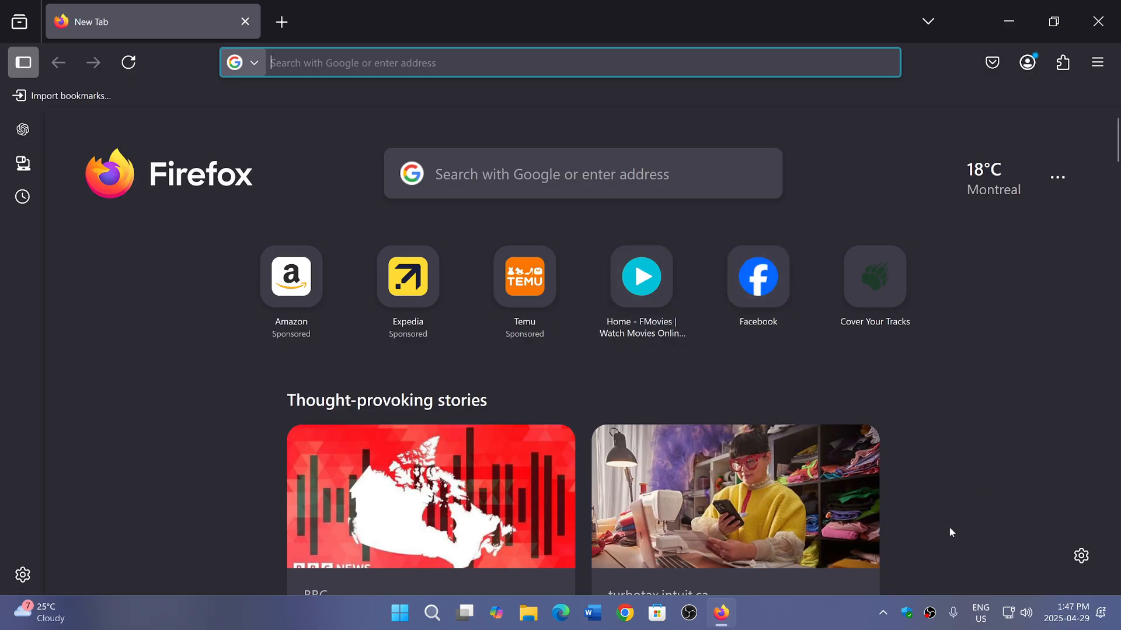
pyautogui.moveTo(874, 279)
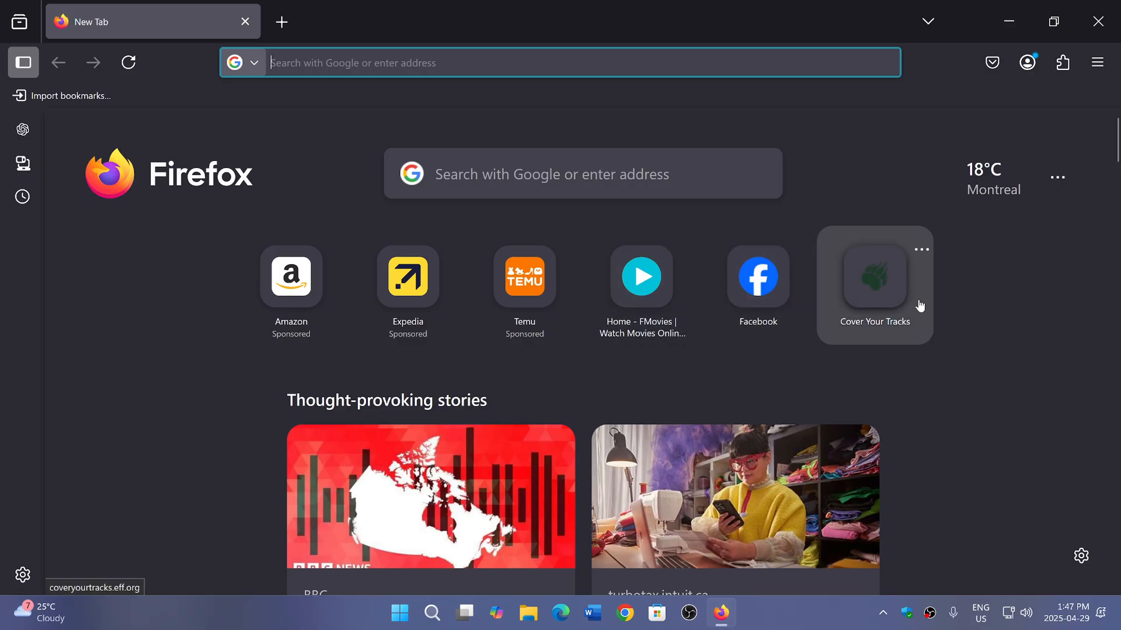
pyautogui.moveTo(956, 420)
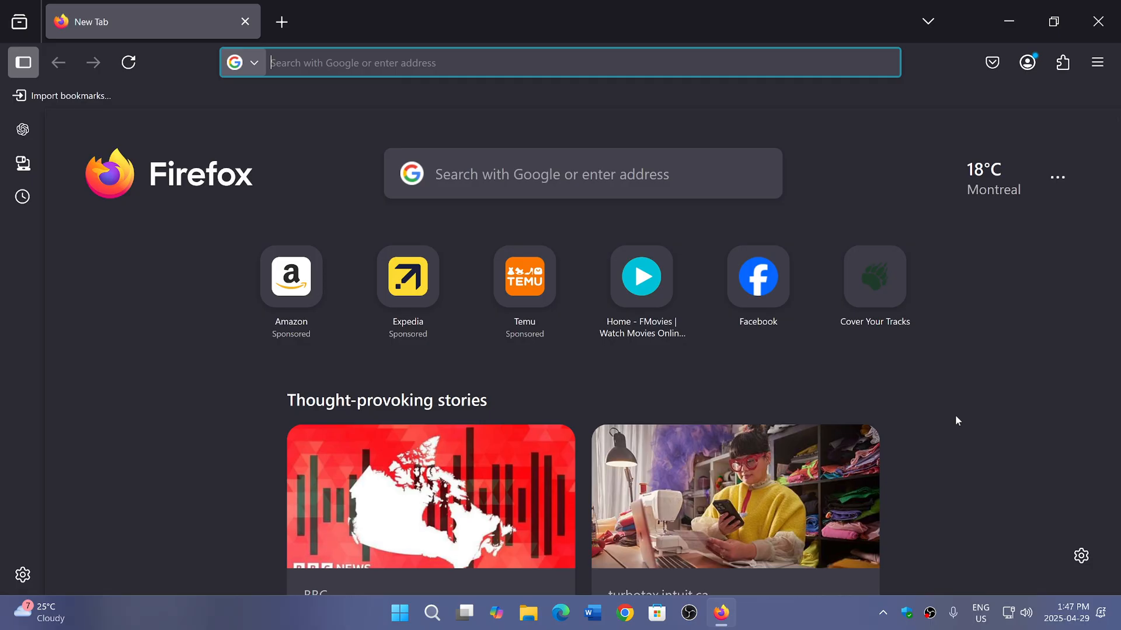
pyautogui.moveTo(935, 433)
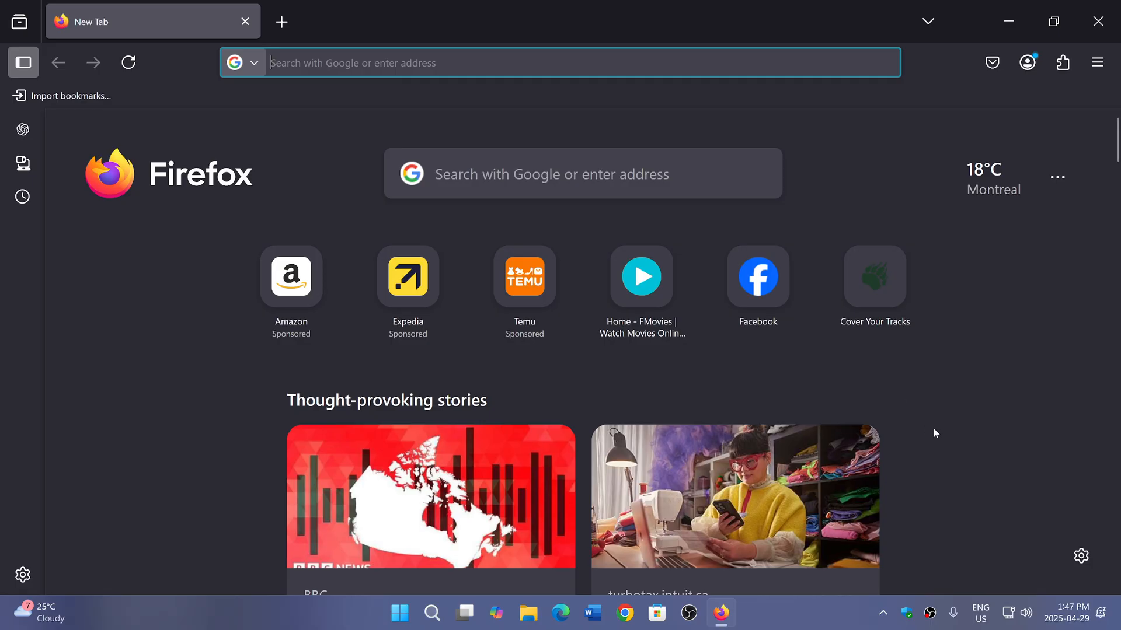
pyautogui.moveTo(1100, 21)
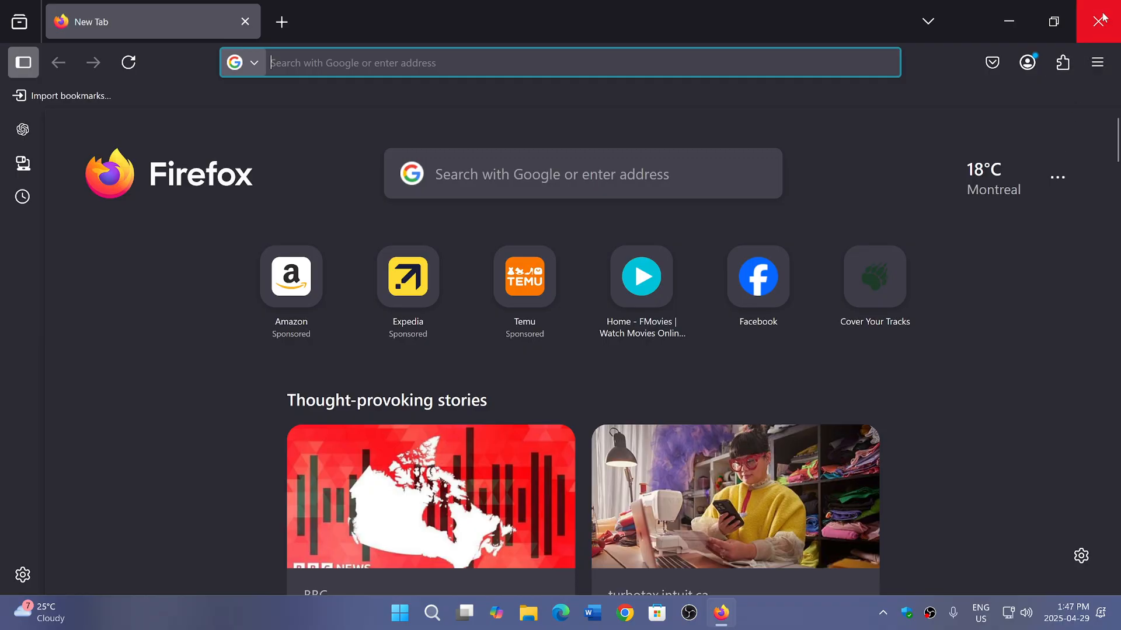
pyautogui.click(1103, 21)
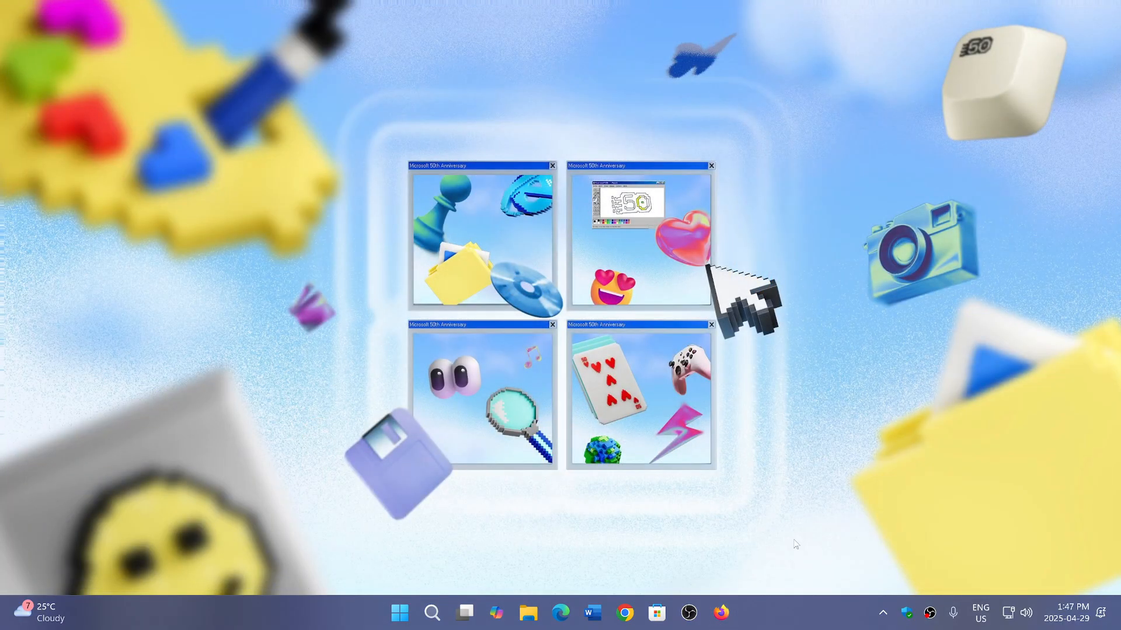